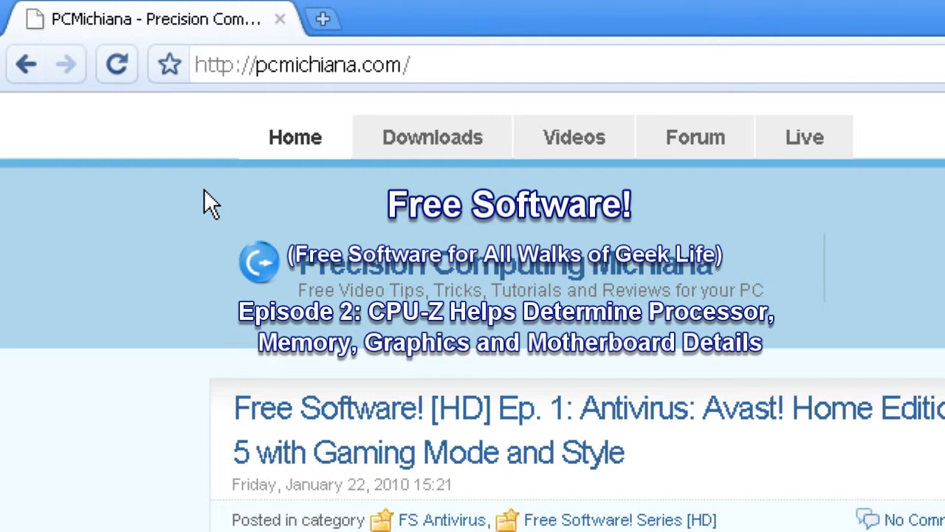
mouse_move(204, 195)
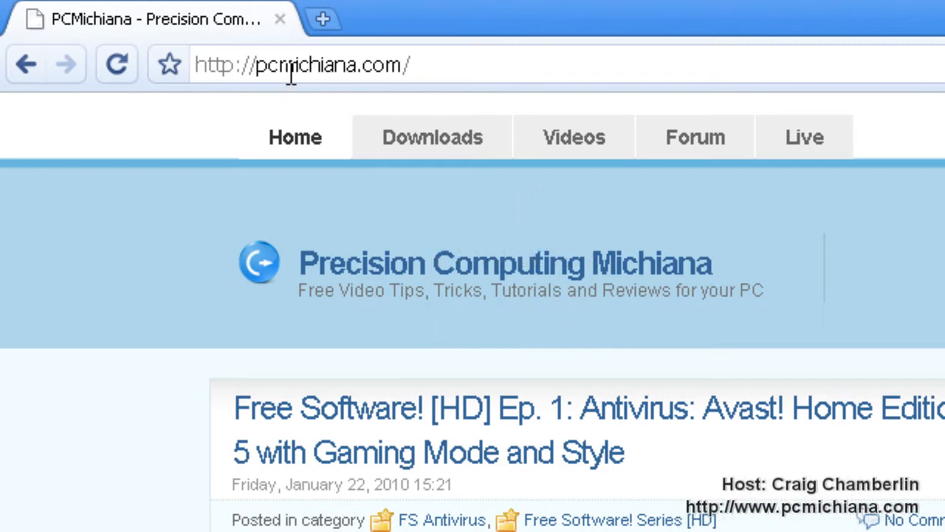
mouse_move(432, 148)
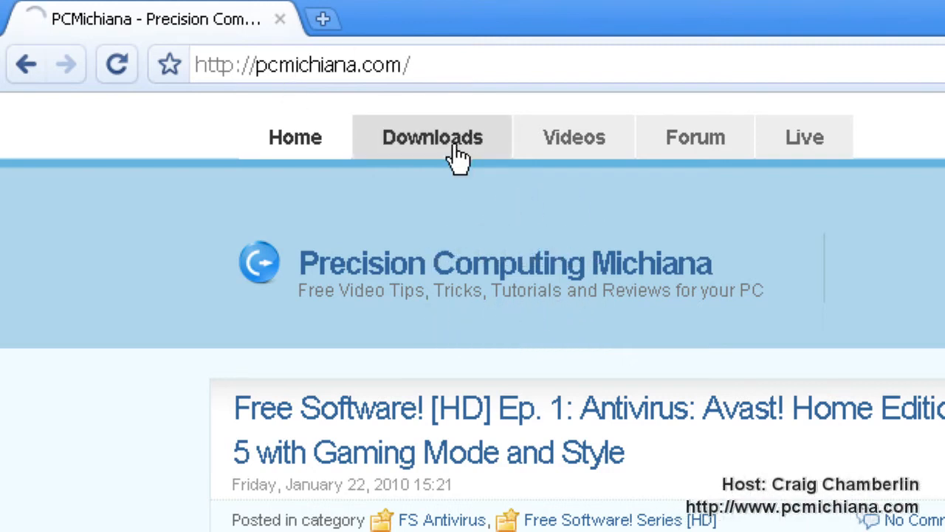
From the site's Downloads page, open the CPU-Z Processor Monitor post under Free Monitoring Tools.
left_click(431, 136)
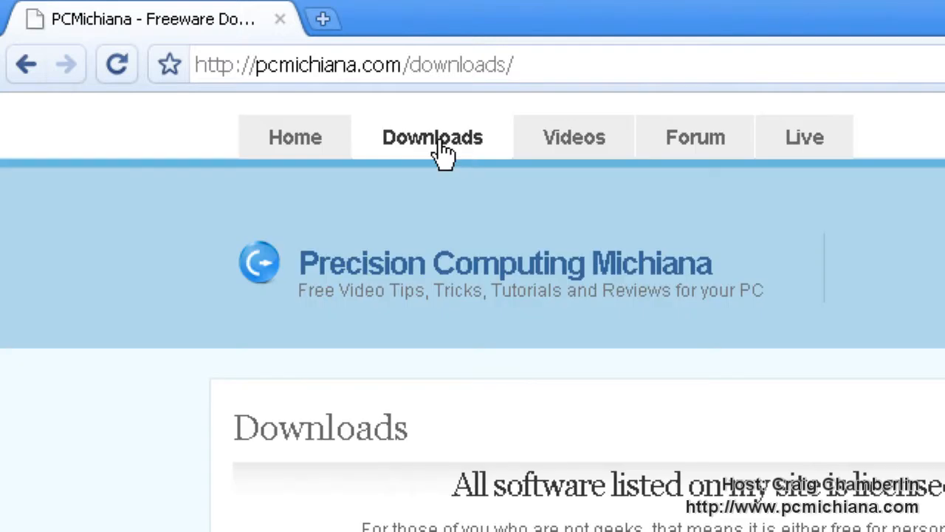
scroll("down", 3)
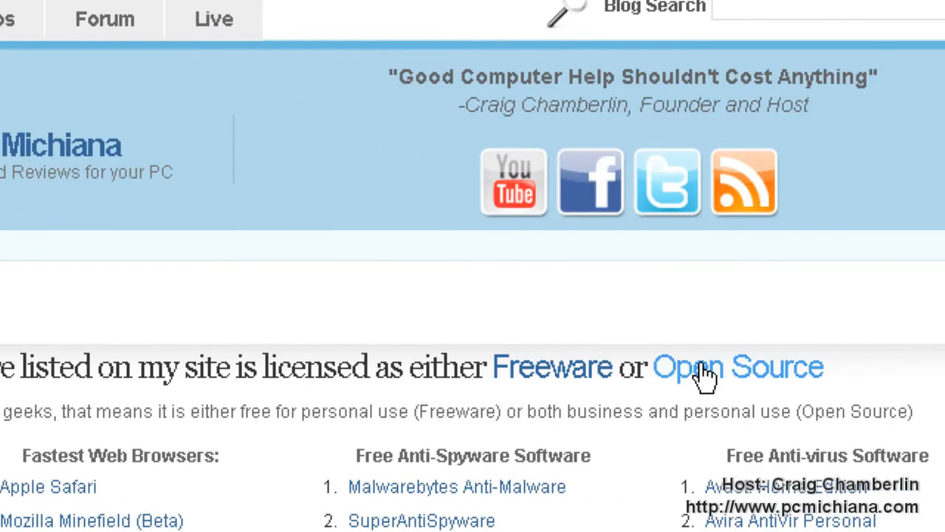
scroll("down", 3)
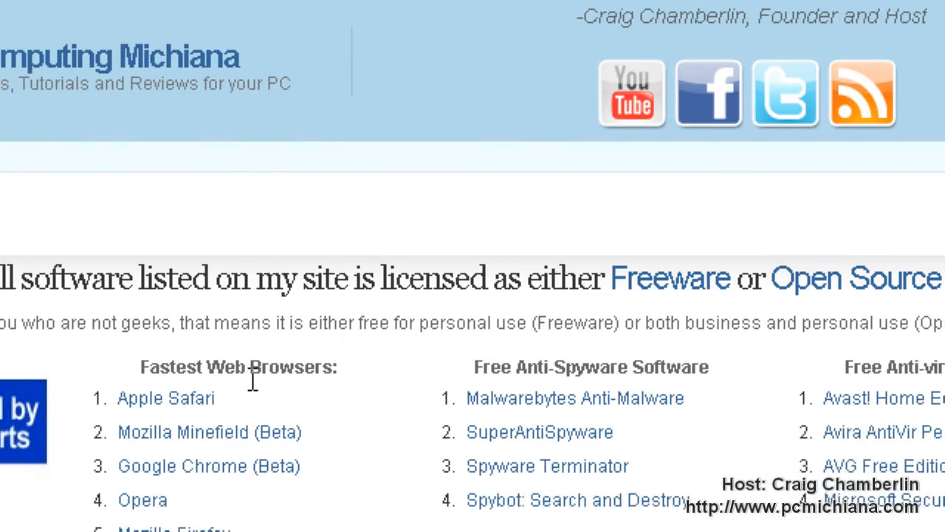
scroll("down", 3)
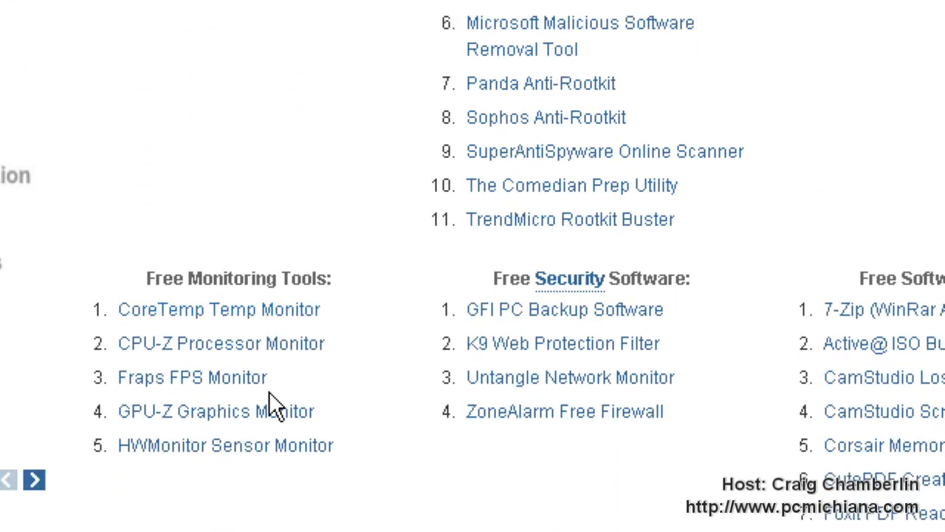
scroll("down", 3)
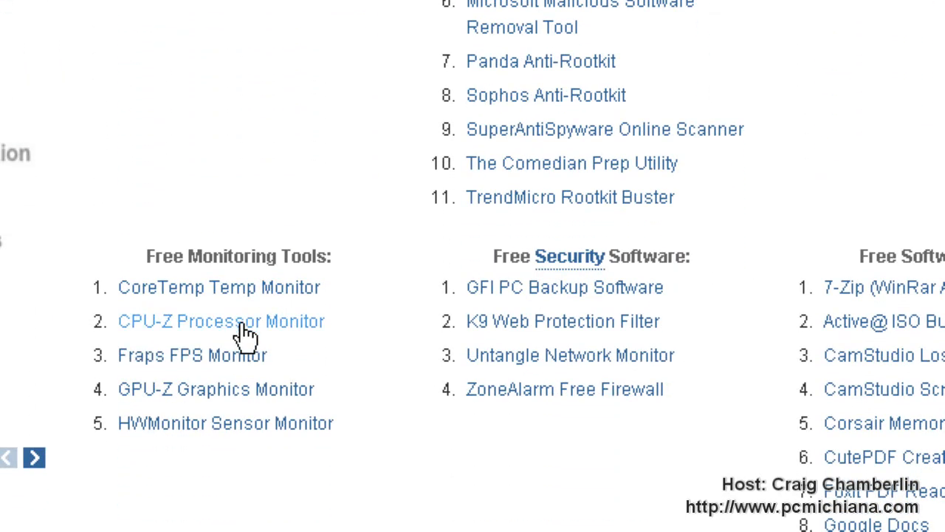
left_click(222, 321)
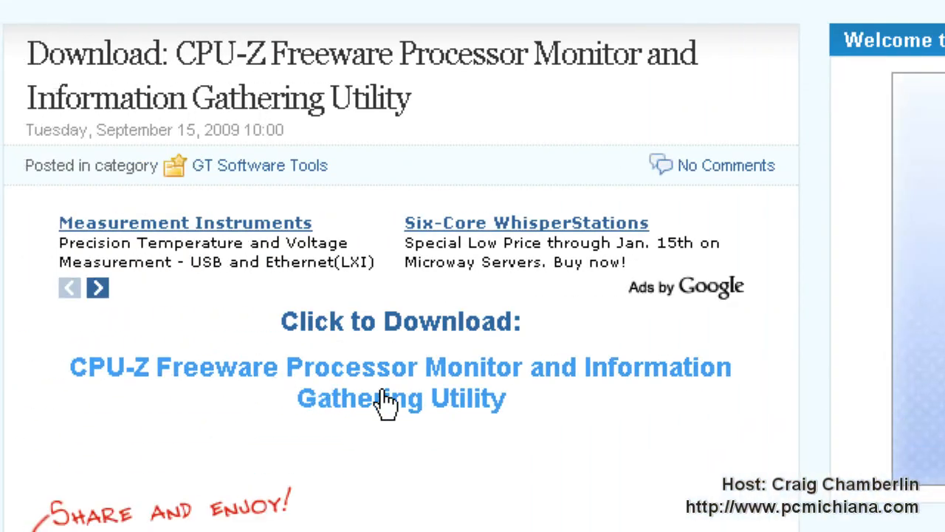
Follow the Click to Download link to the CPUID page listing the CPU-Z 1.53 English setup.
left_click(402, 366)
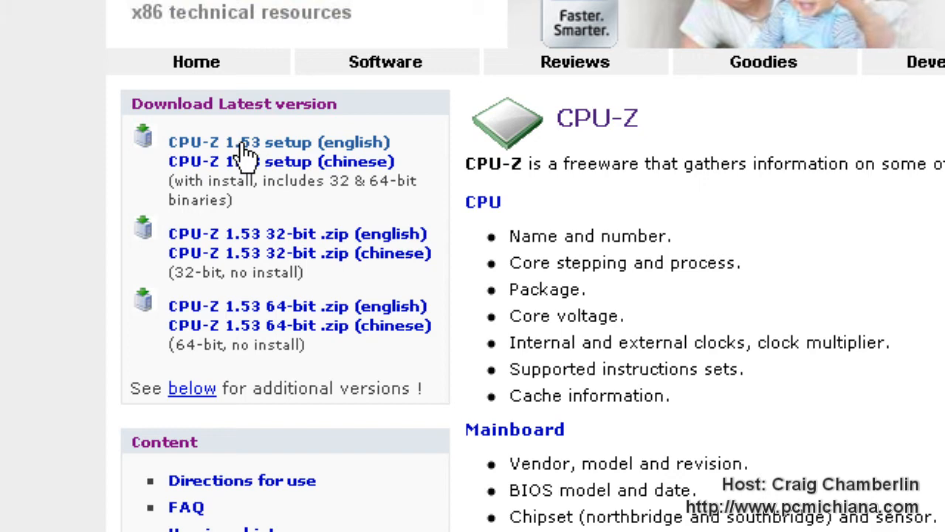
scroll("down", 3)
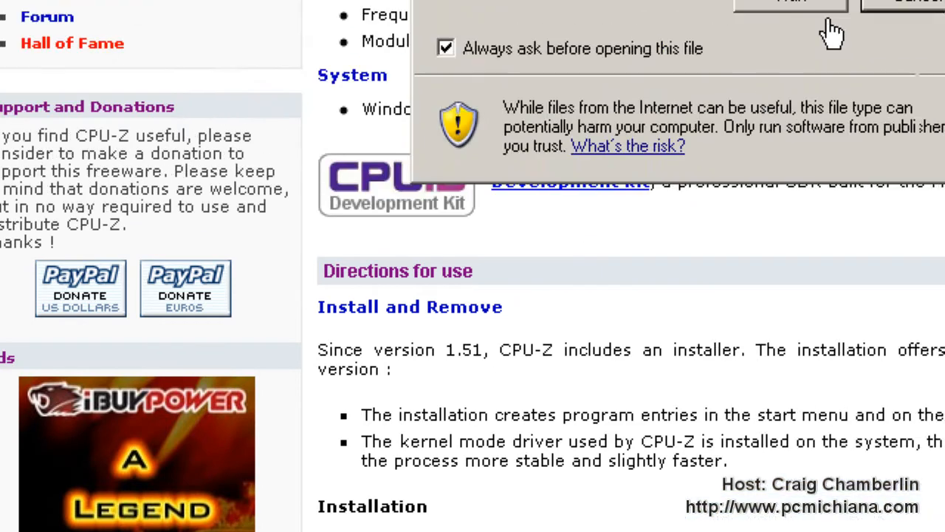
Run the installer, accept the license, keep the default folder and desktop icon, and install CPU-Z 1.53.
left_click(791, 2)
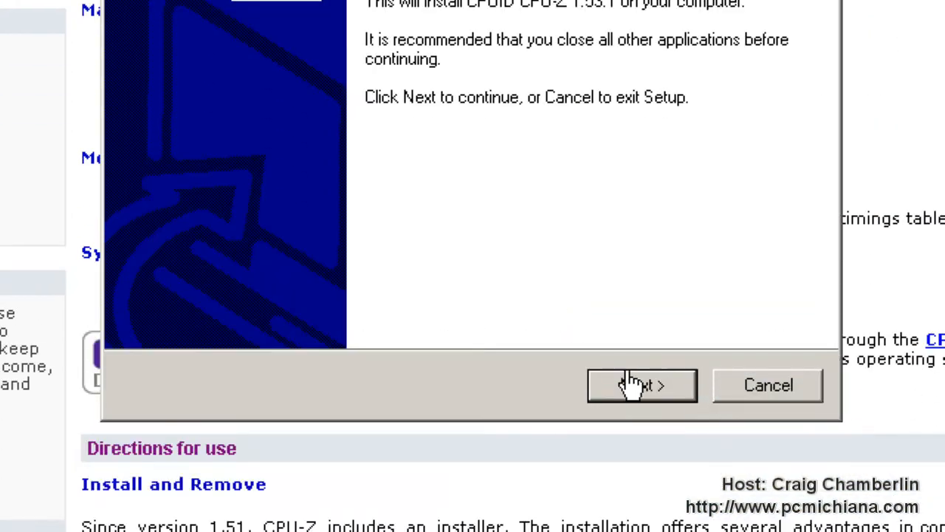
left_click(641, 384)
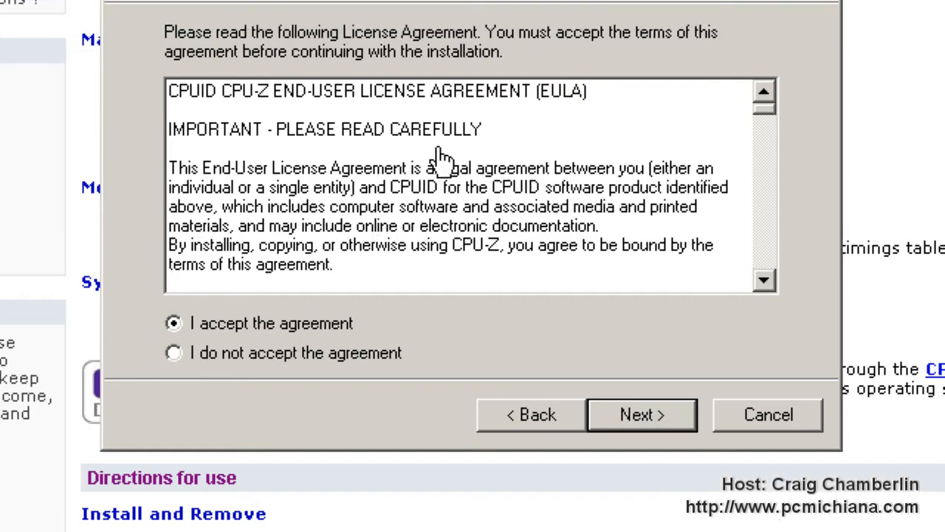
left_click(641, 413)
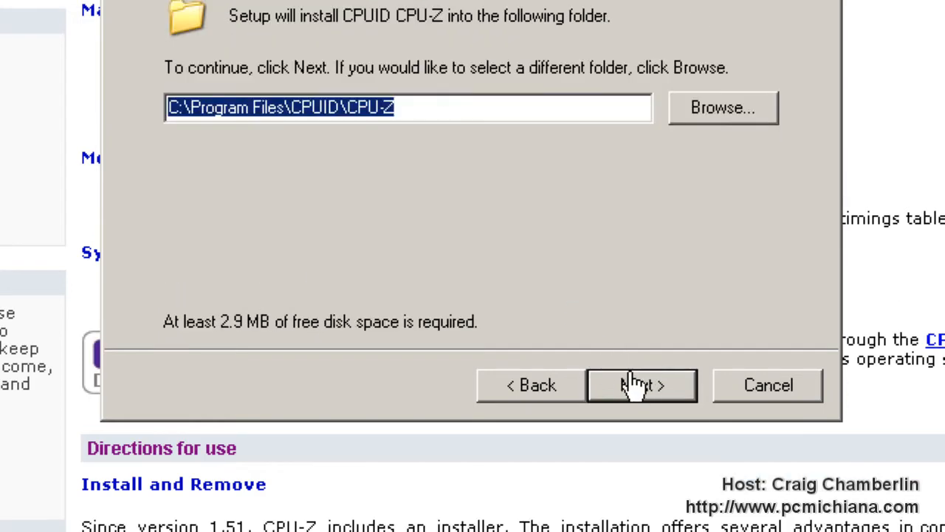
left_click(641, 384)
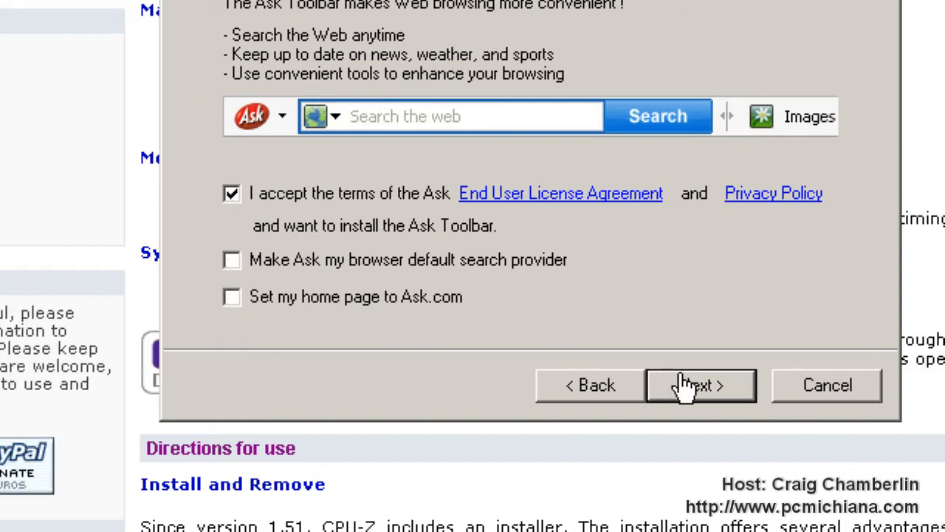
left_click(700, 384)
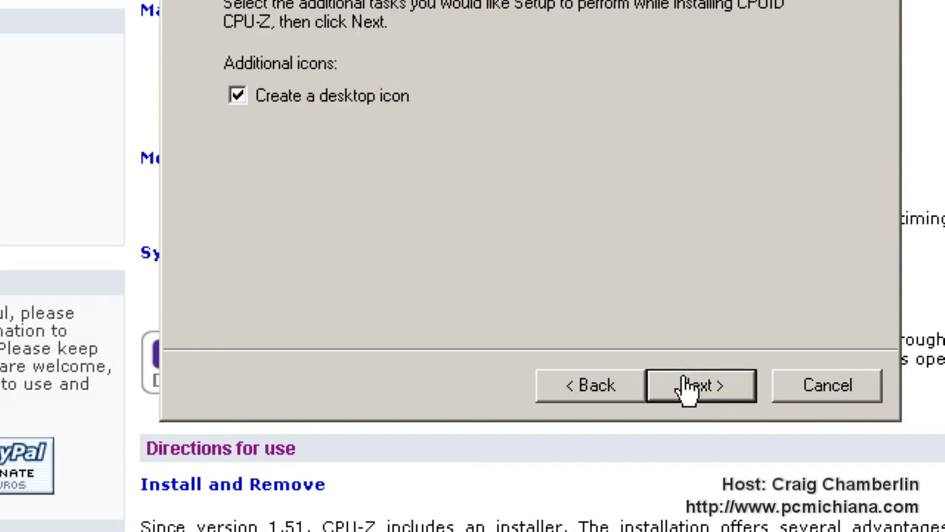
left_click(700, 384)
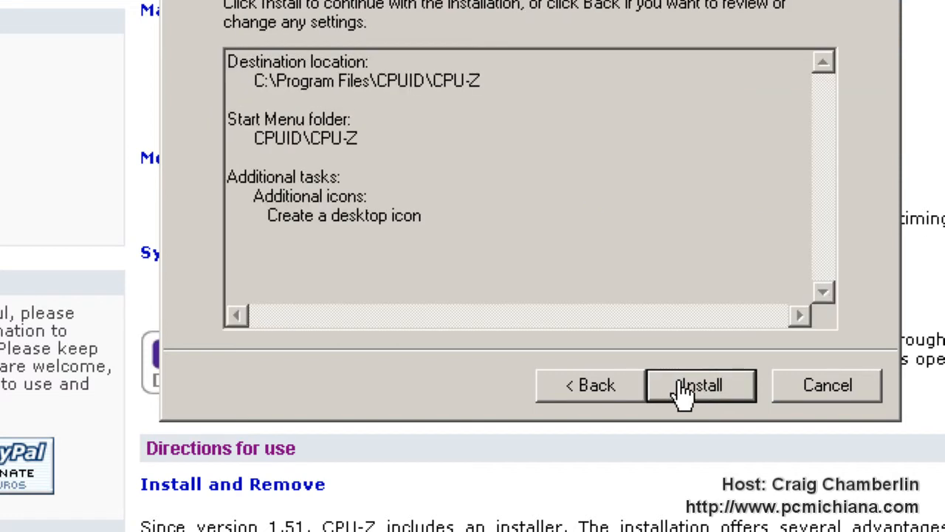
left_click(700, 384)
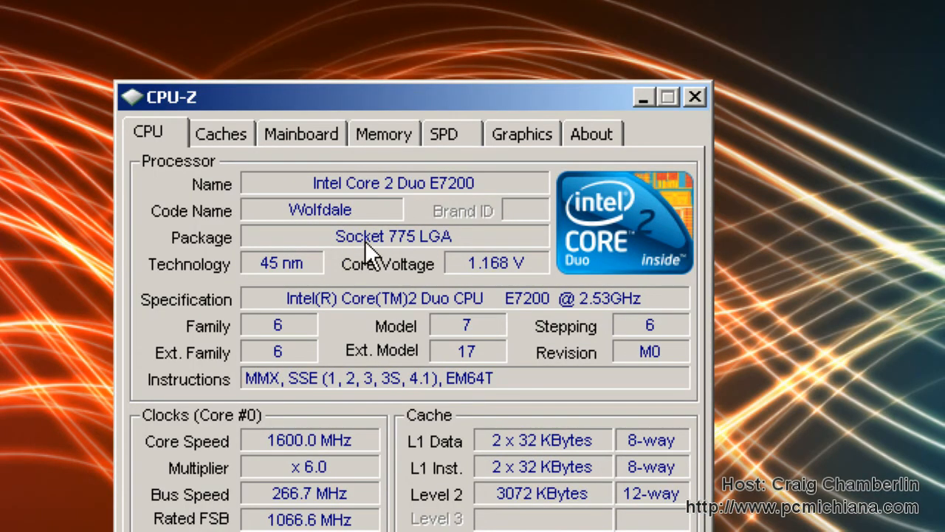
mouse_move(402, 248)
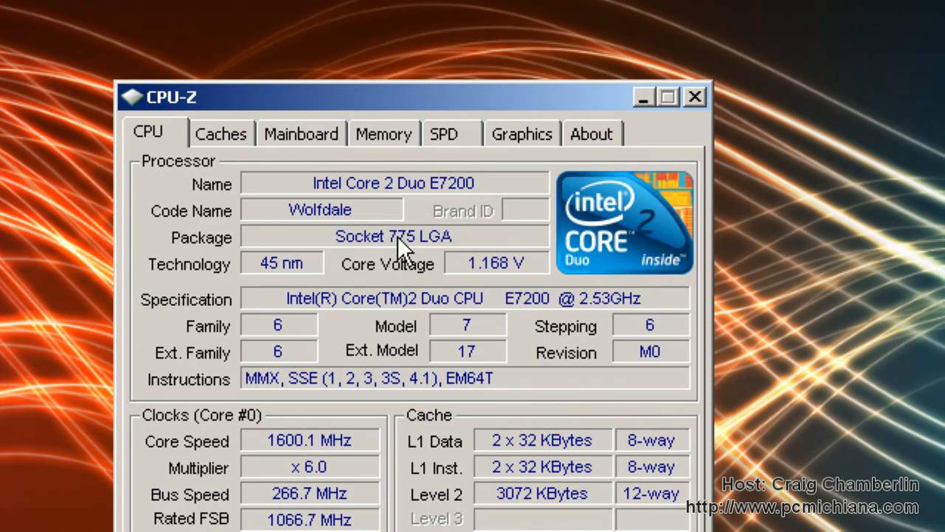
mouse_move(384, 251)
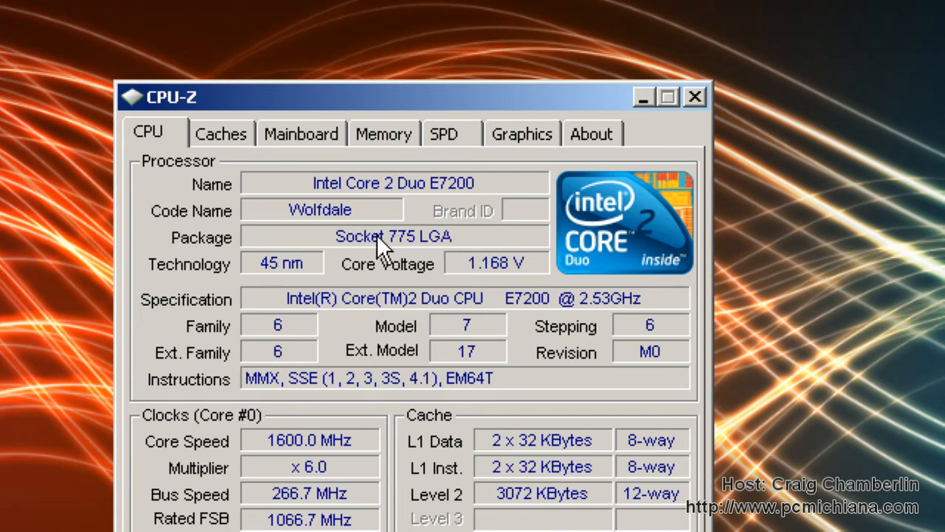
mouse_move(436, 327)
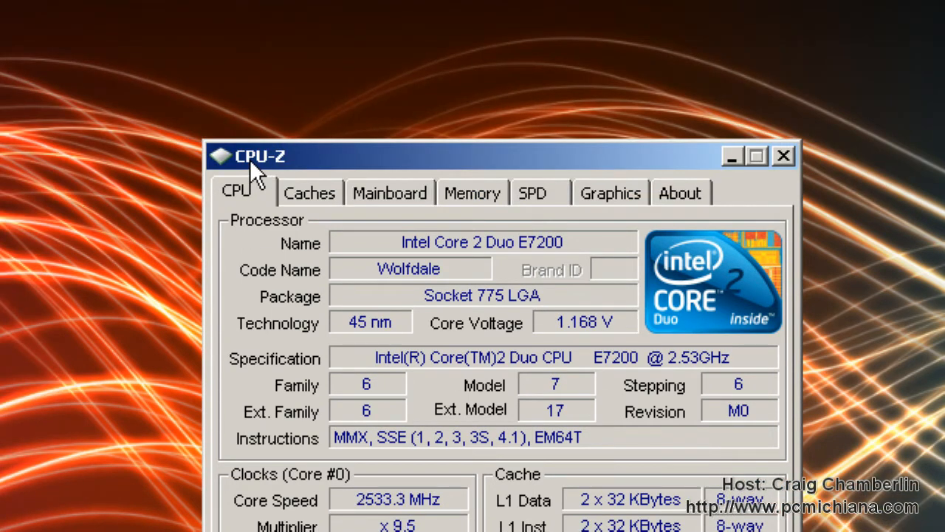
Switch to the Mainboard details for the Foxconn MCP73M05 board.
left_click(310, 192)
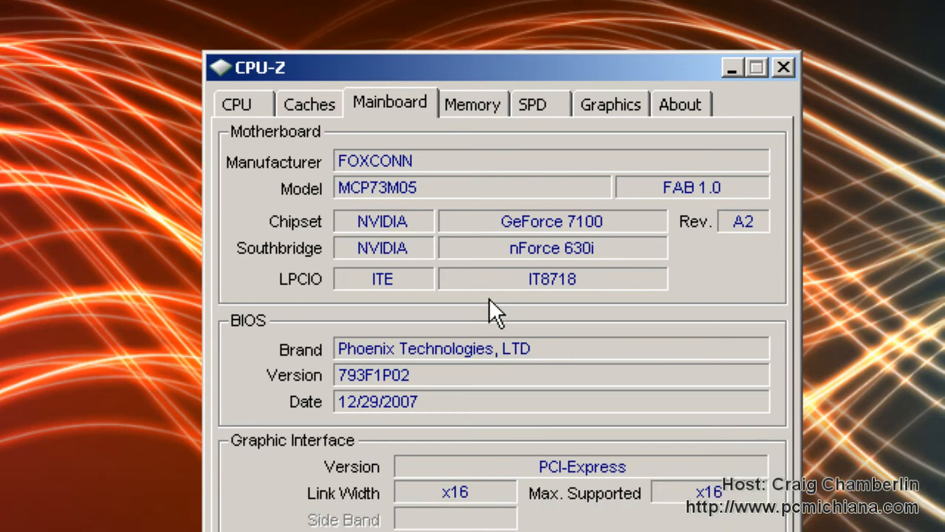
mouse_move(490, 325)
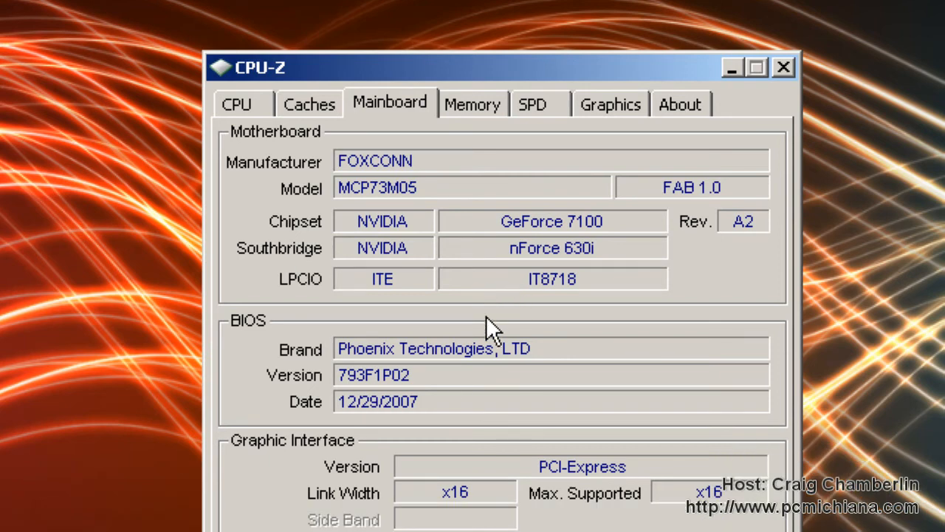
View the 1024 MB DDR2 memory details, then the SPD data for the OCZ PC2-5300 module.
left_click(472, 103)
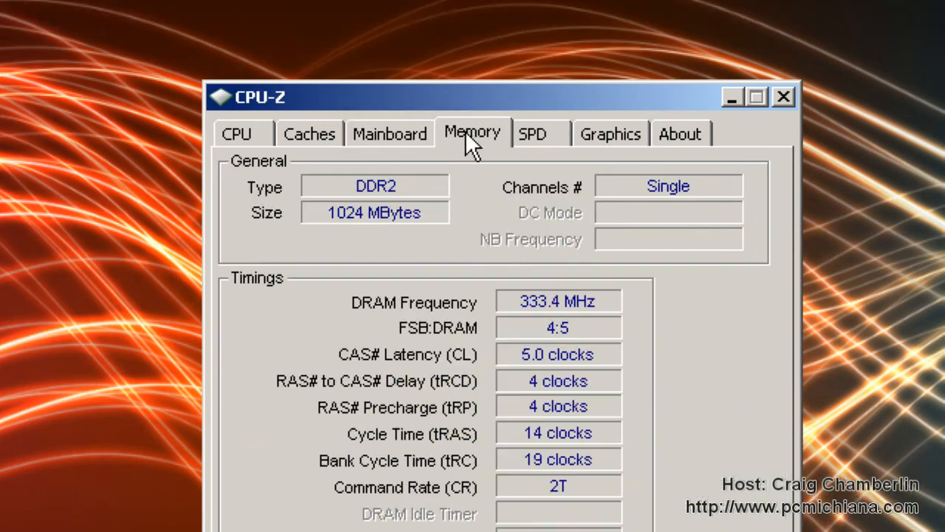
left_click(532, 133)
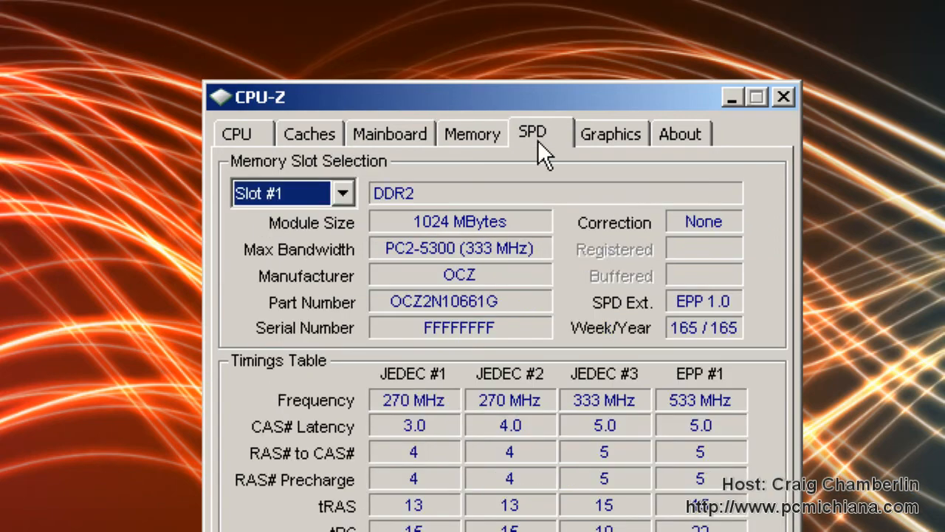
mouse_move(451, 370)
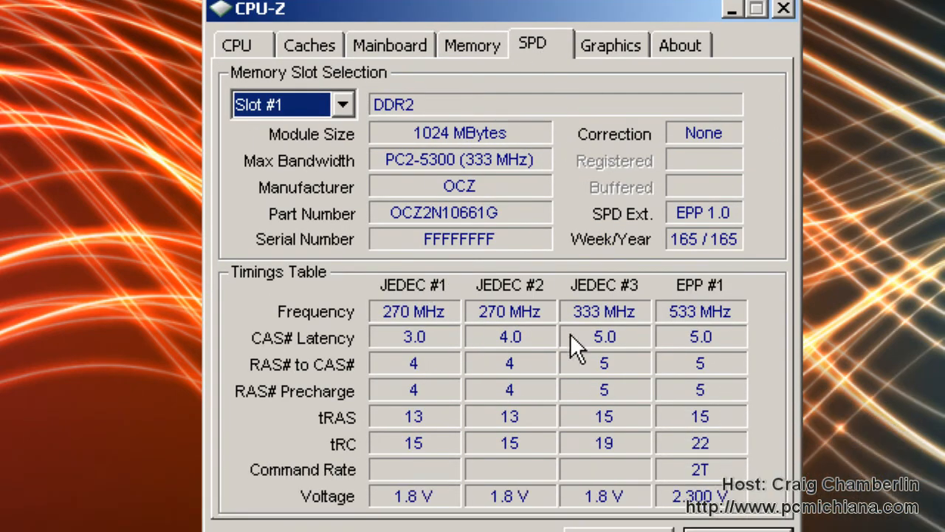
mouse_move(446, 177)
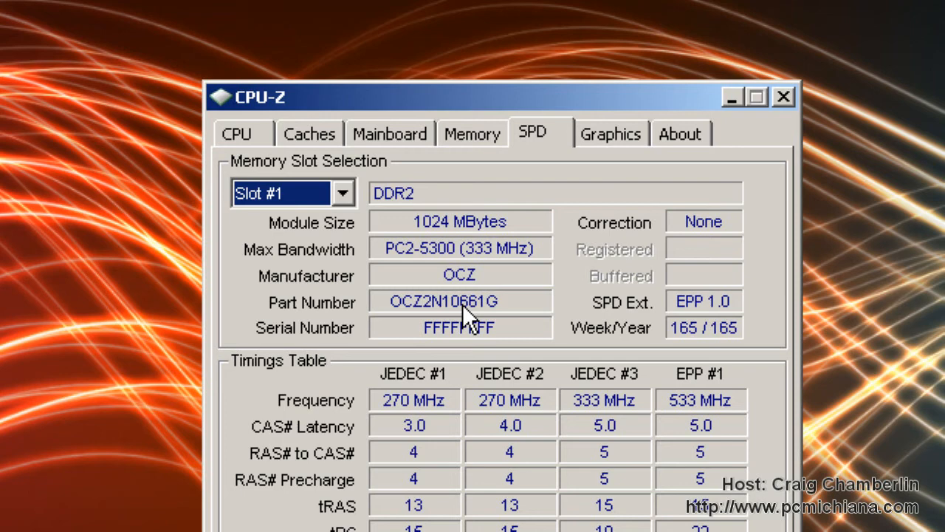
mouse_move(475, 313)
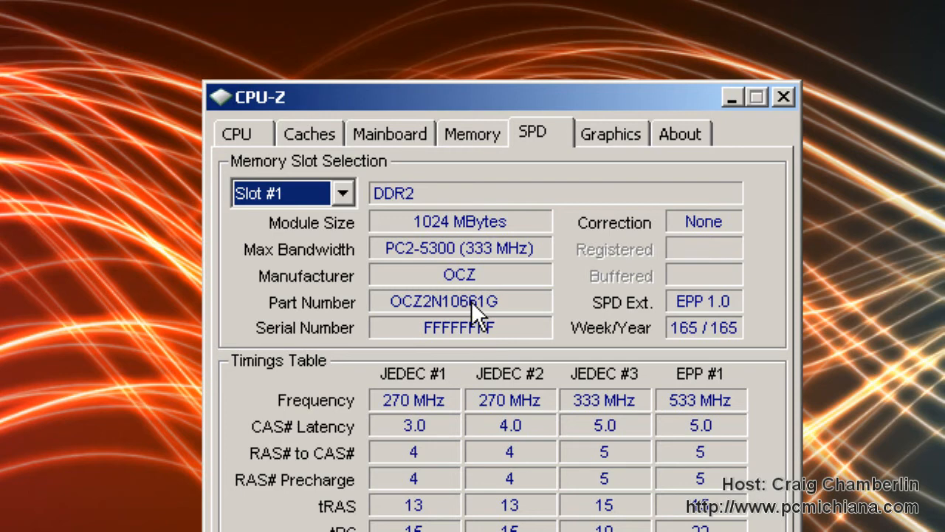
mouse_move(378, 229)
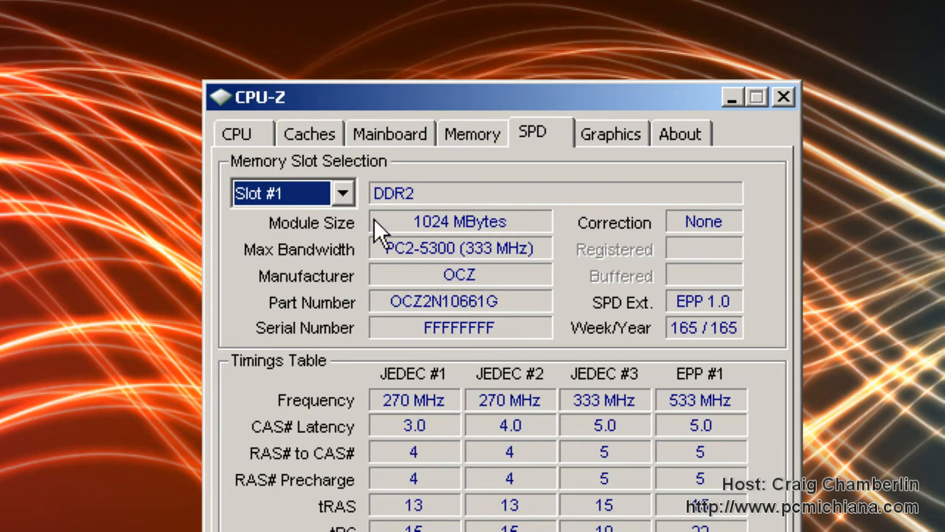
Review the slot 1 SPD fields, then show the GeForce 8600 GTS graphics details.
left_click(288, 192)
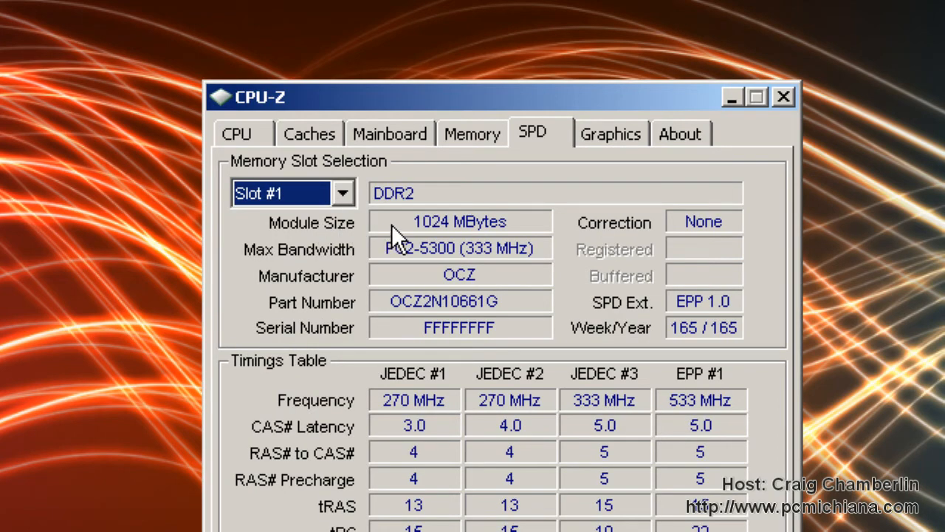
mouse_move(406, 258)
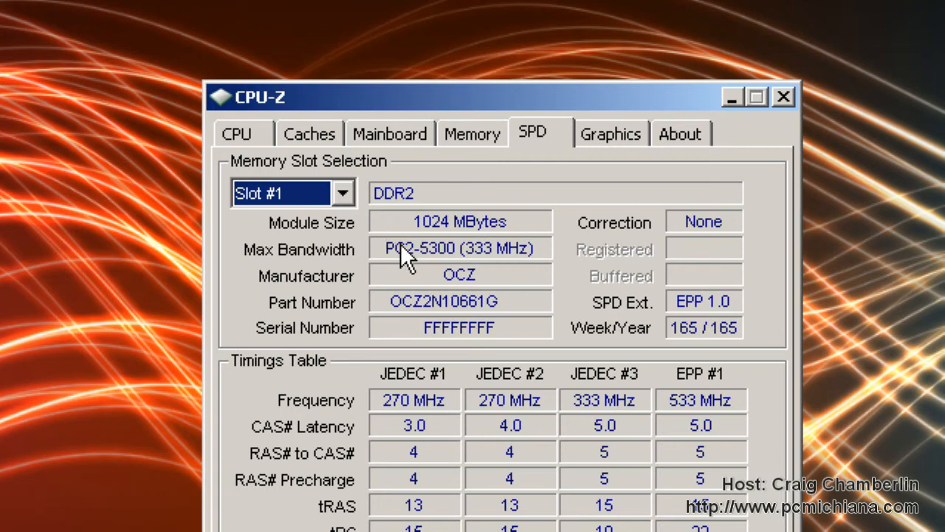
mouse_move(416, 271)
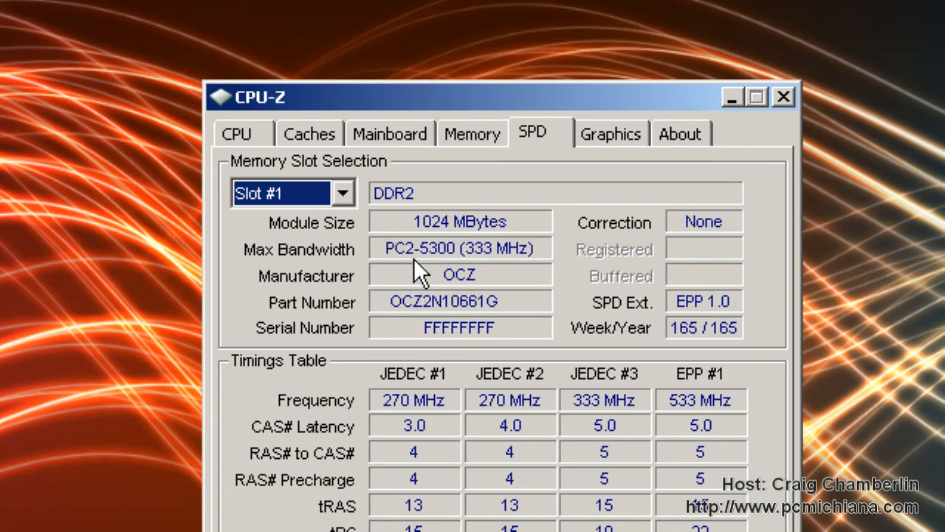
mouse_move(470, 258)
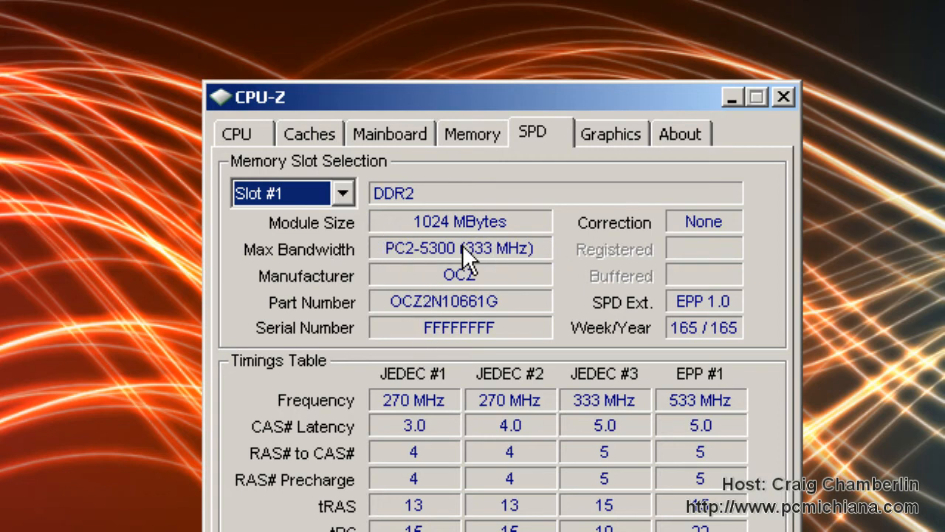
mouse_move(485, 279)
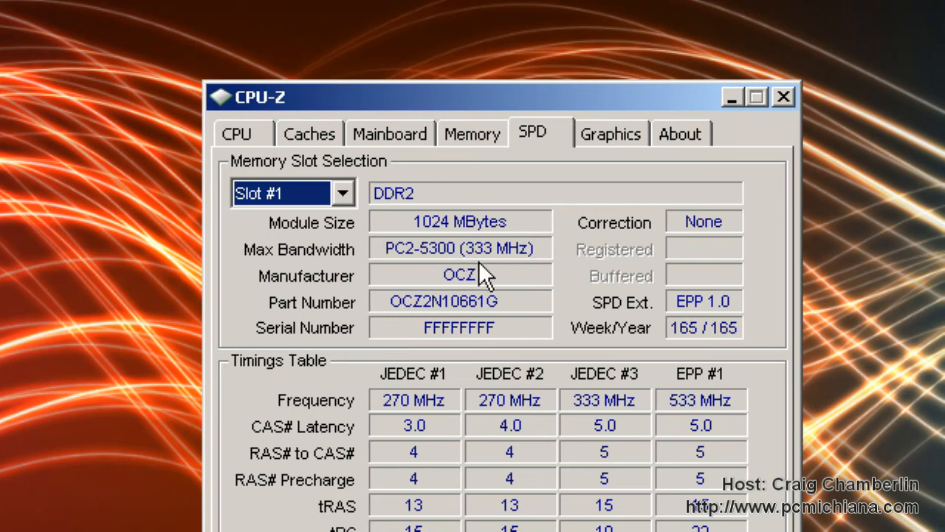
left_click(609, 133)
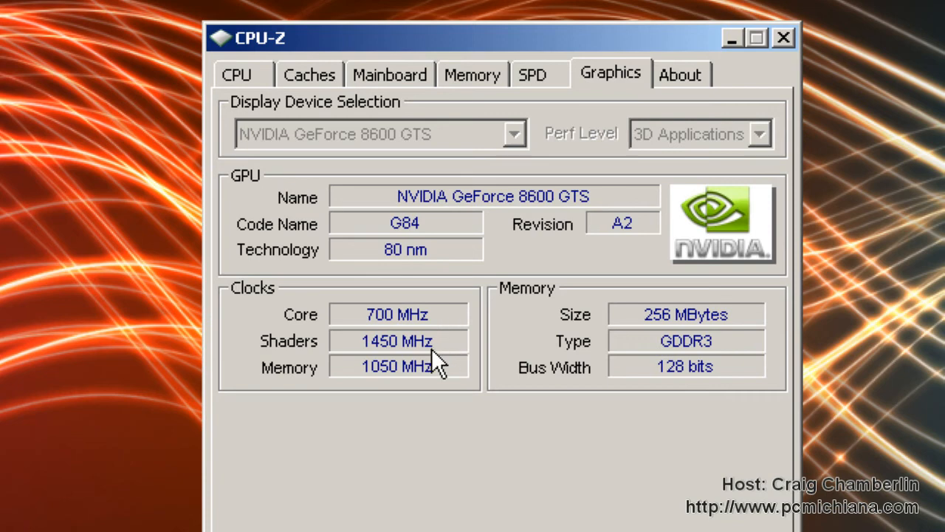
mouse_move(683, 359)
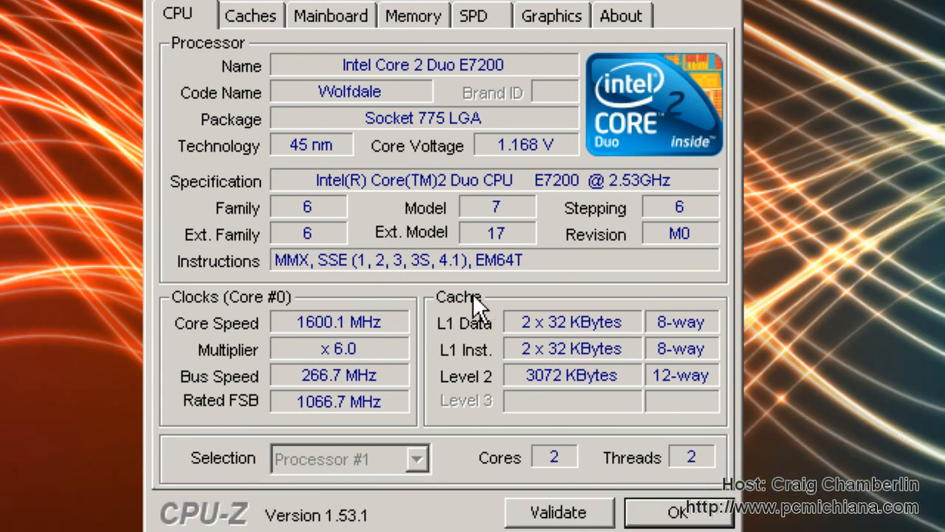
mouse_move(440, 254)
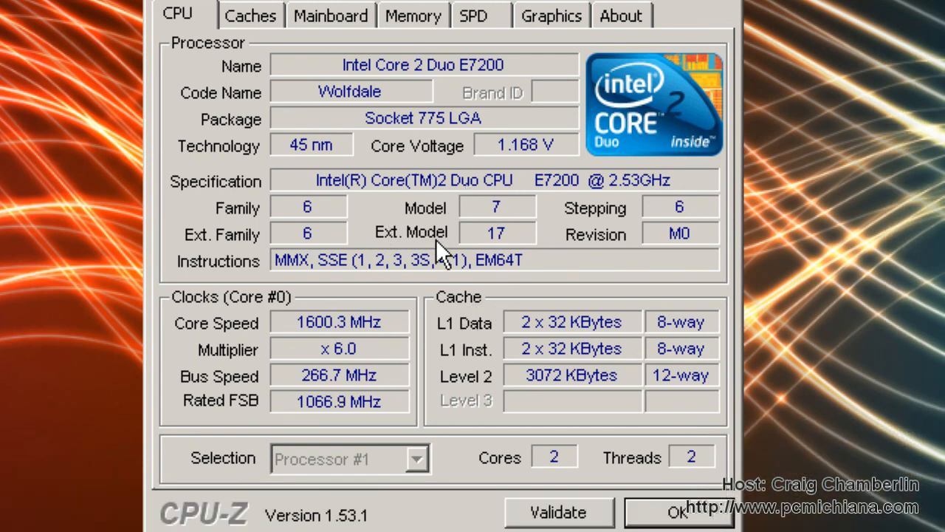
mouse_move(411, 199)
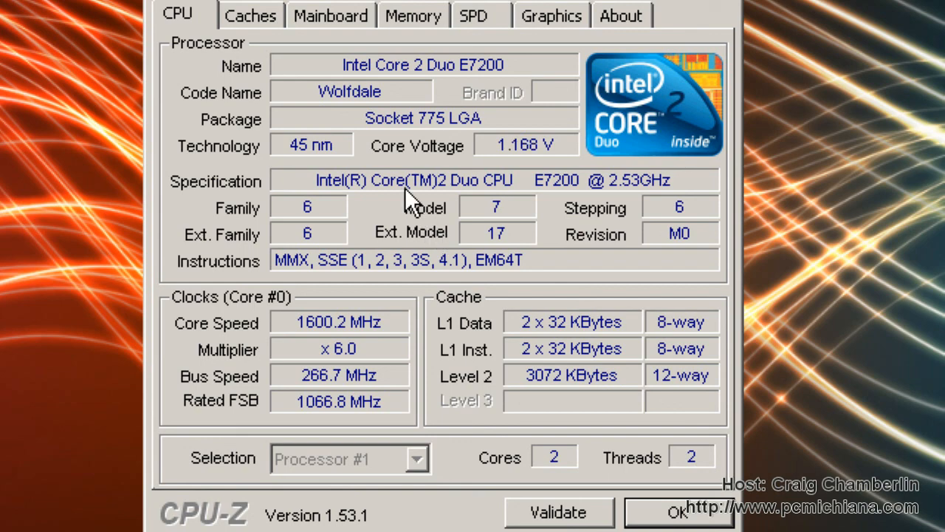